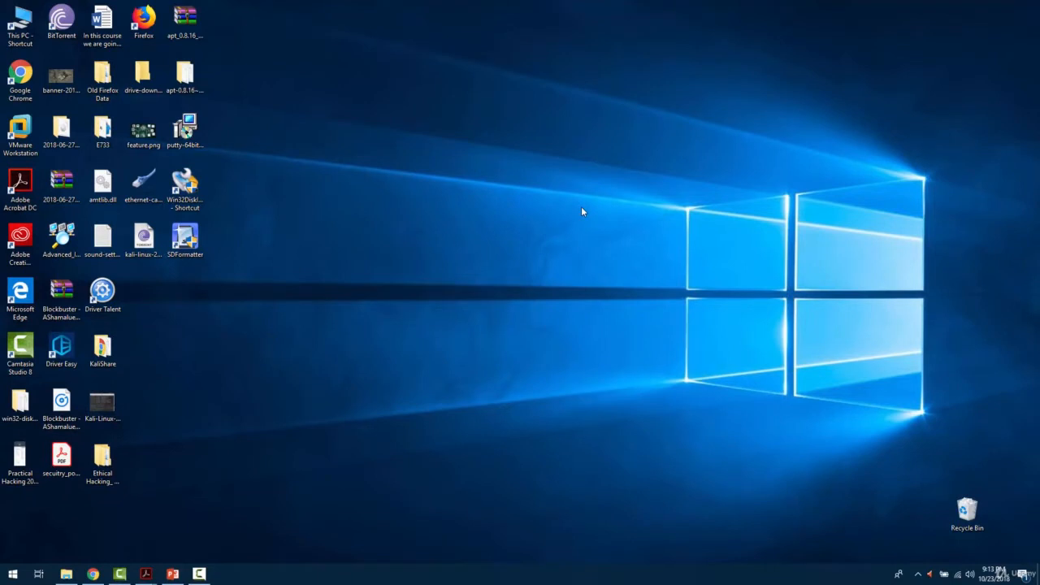
# Step: Launch SDFormatter and set format options to FULL (Erase) with size adjustment ON
pyautogui.click(184, 240)
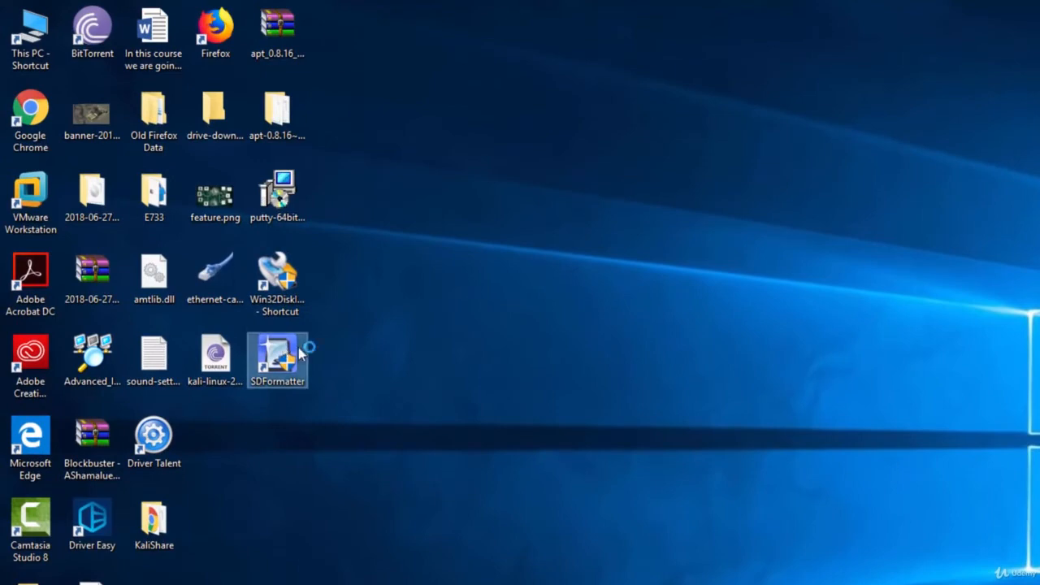
pyautogui.doubleClick(277, 358)
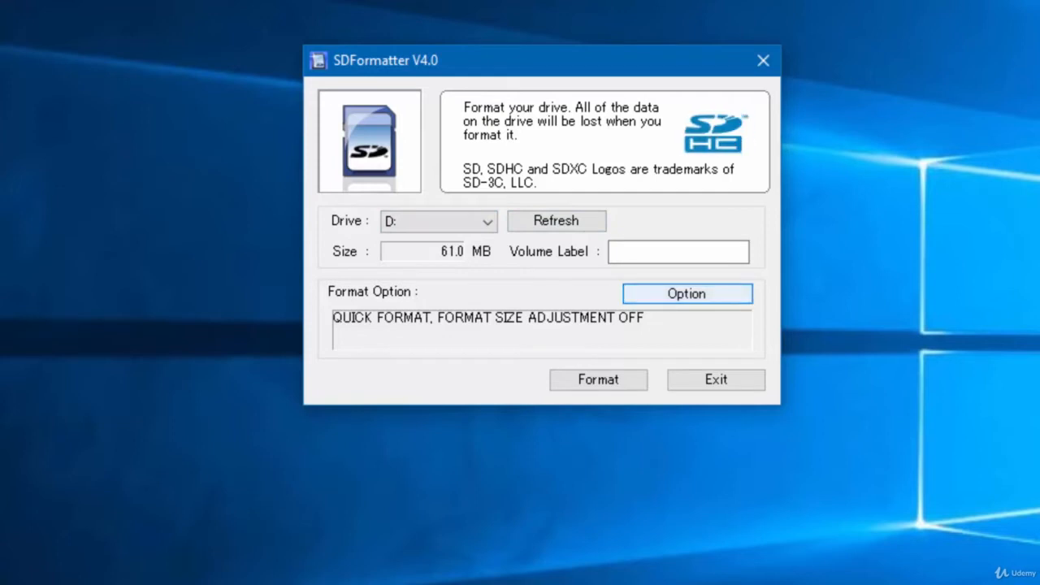
pyautogui.click(687, 293)
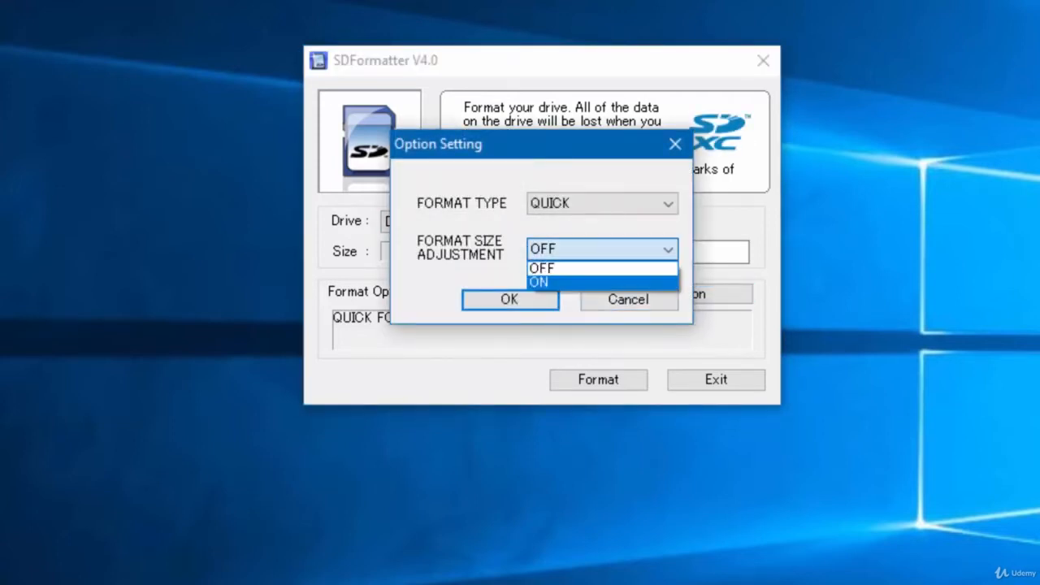
pyautogui.click(539, 282)
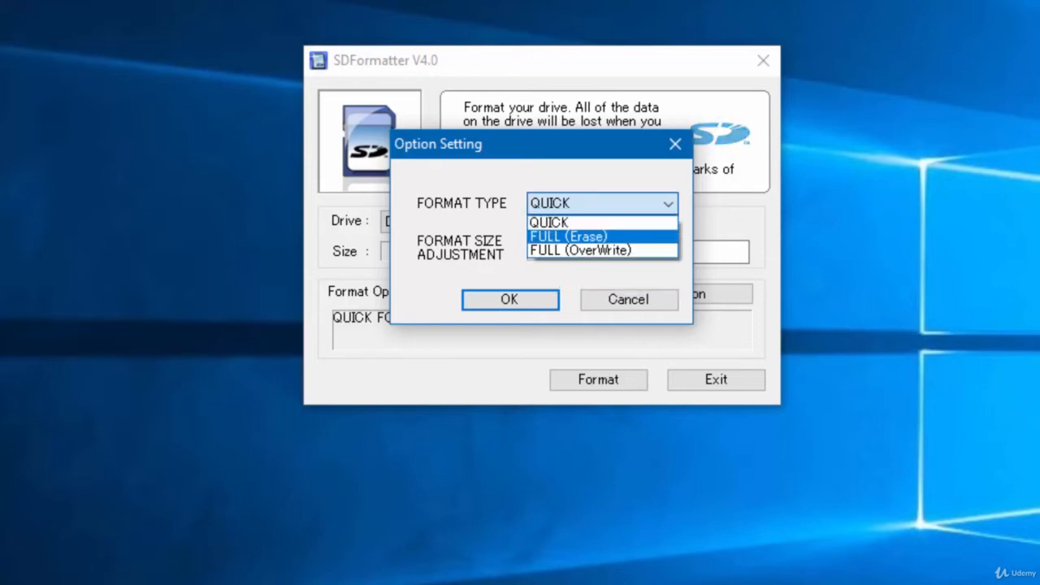
pyautogui.click(568, 236)
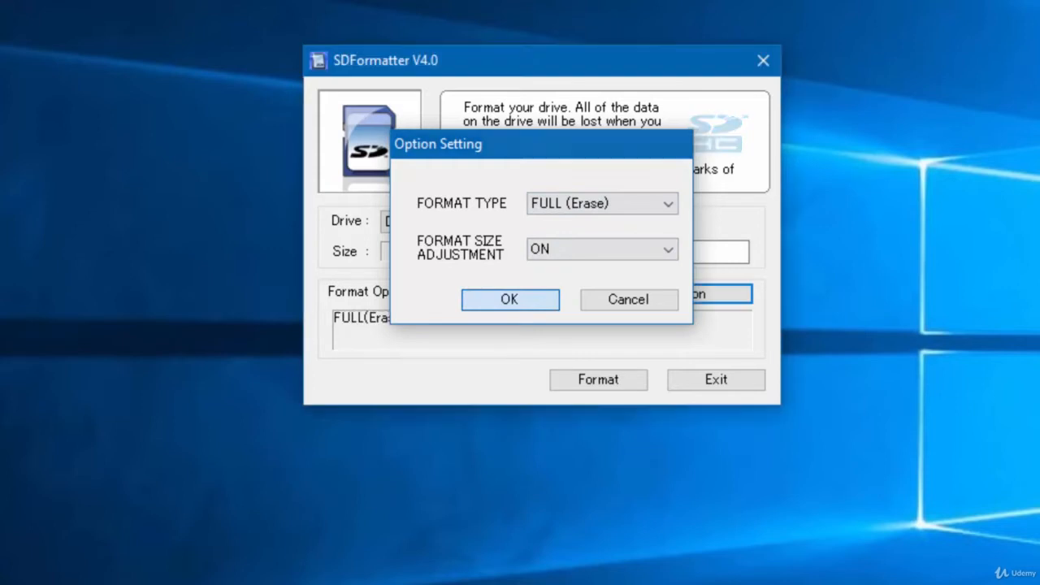
pyautogui.click(510, 299)
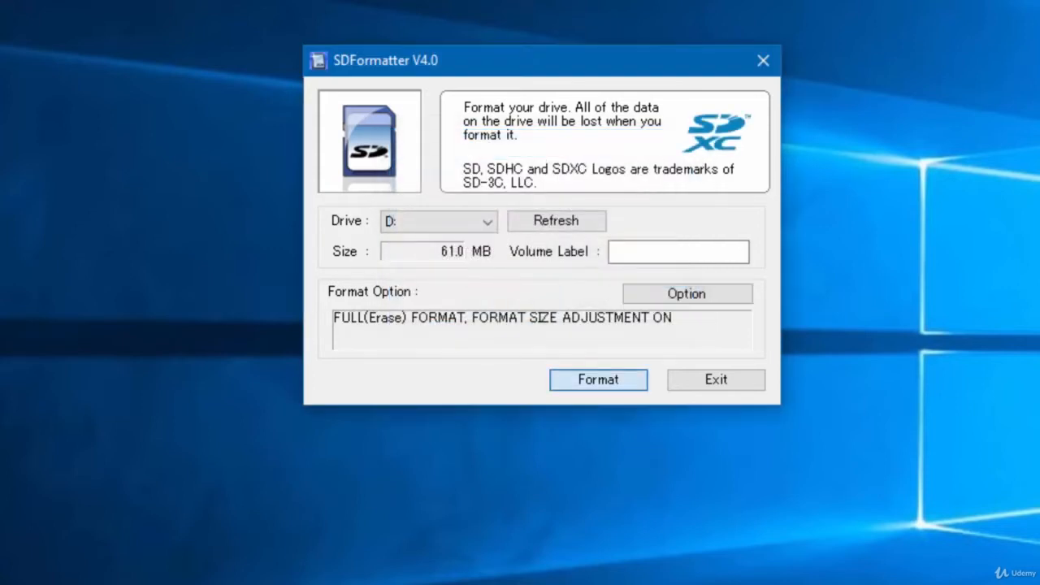
# Step: Format the SD card in drive D: and dismiss the completion message
pyautogui.click(598, 379)
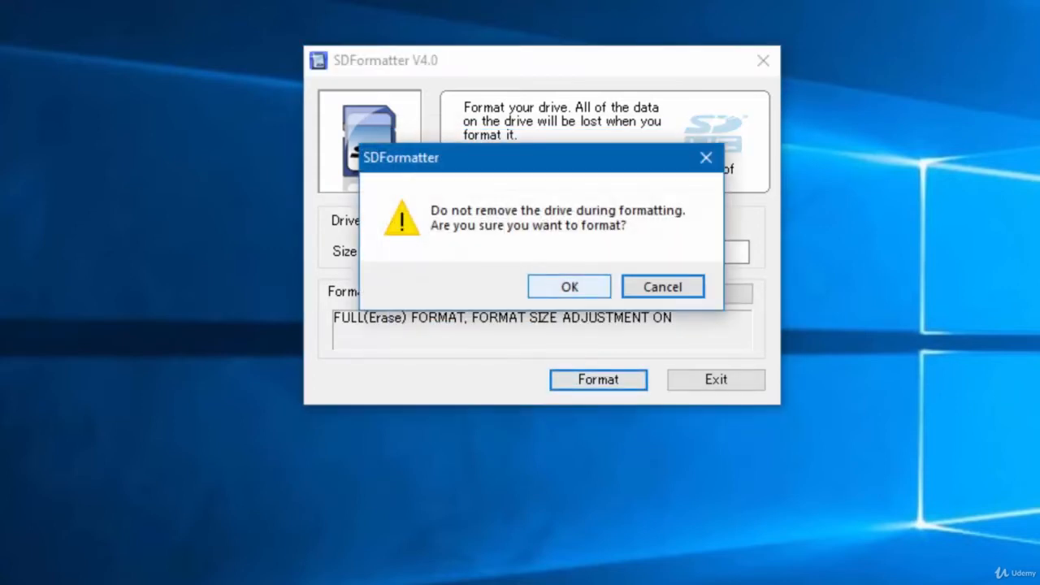
pyautogui.click(570, 286)
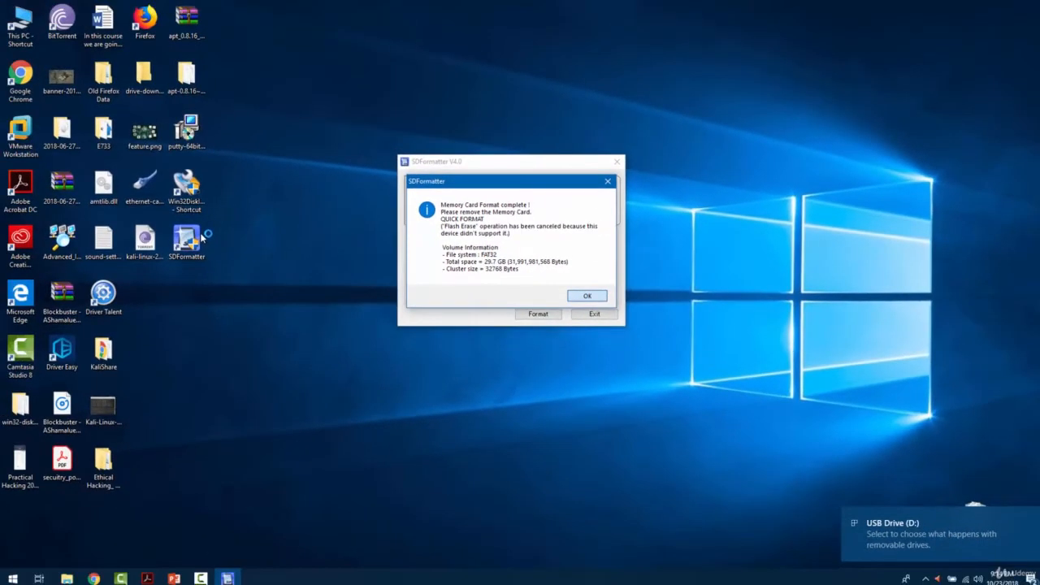
pyautogui.click(587, 295)
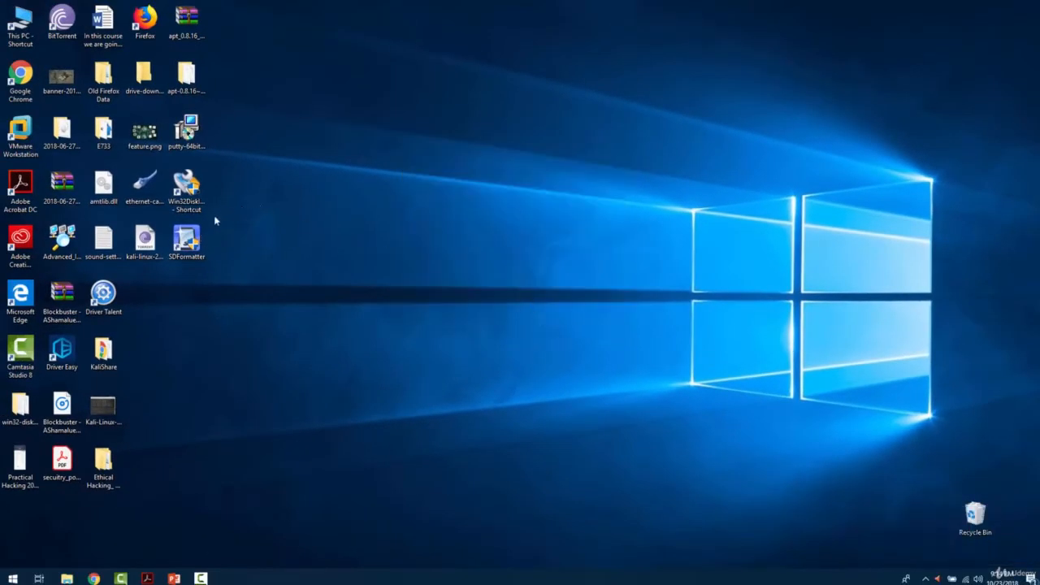
# Step: Launch Win32 Disk Imager and choose [D:\] as the target device
pyautogui.click(186, 191)
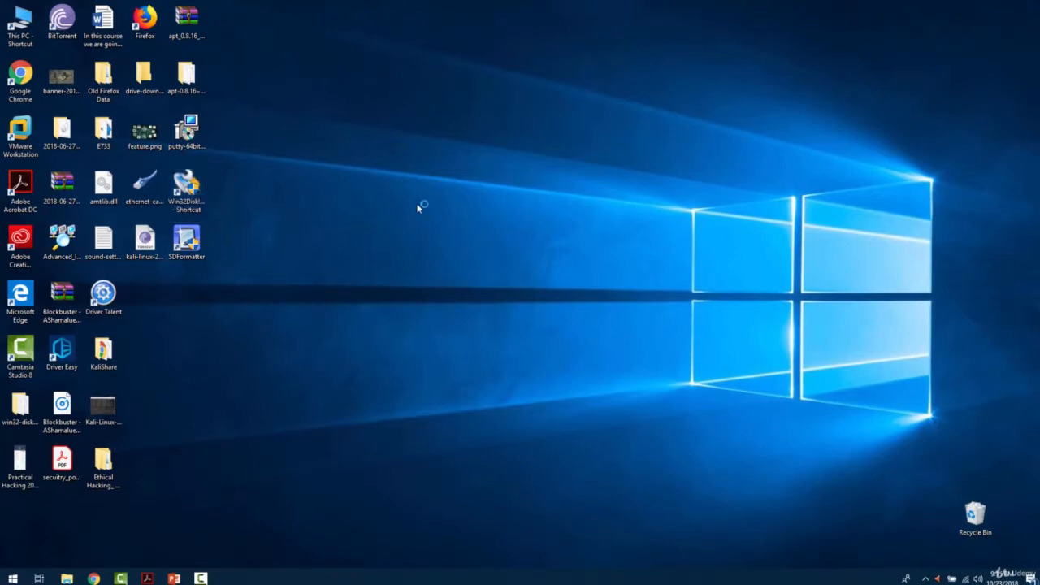
pyautogui.doubleClick(187, 183)
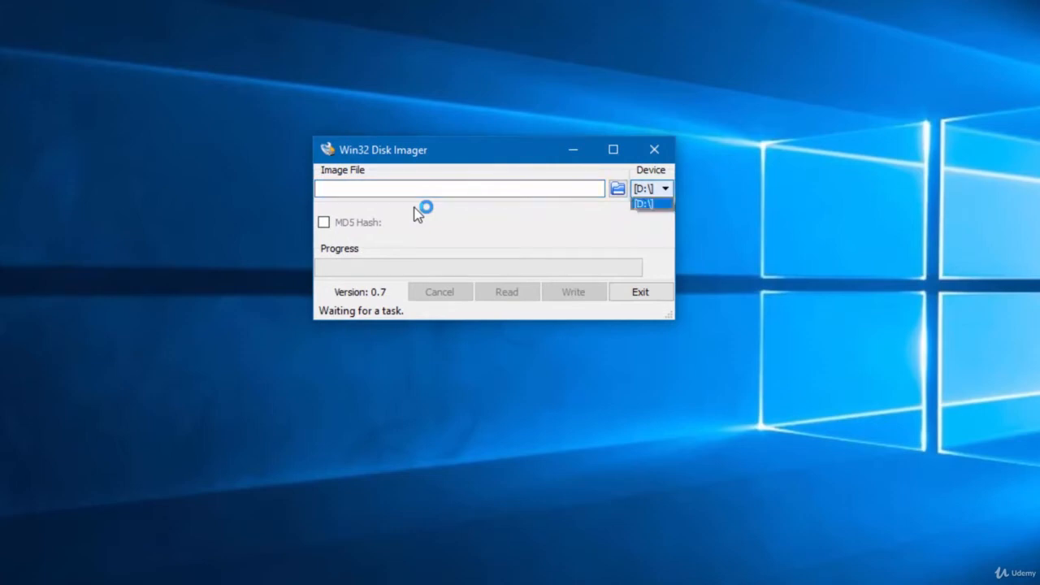
pyautogui.click(665, 188)
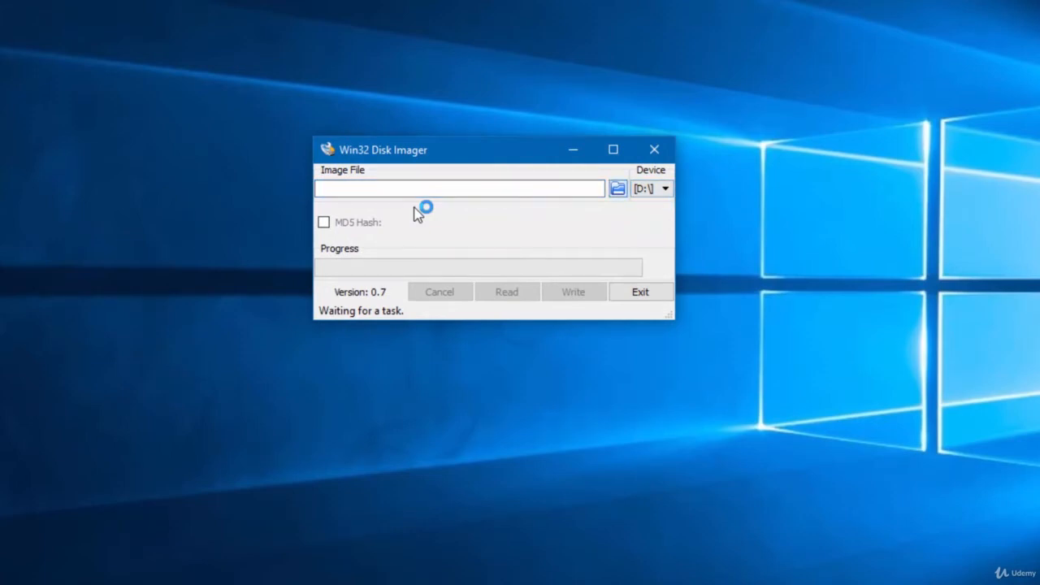
# Step: Browse Downloads into the kali-linux-2018.3-rpi3-nexmon image folders to reach the .img file
pyautogui.click(617, 188)
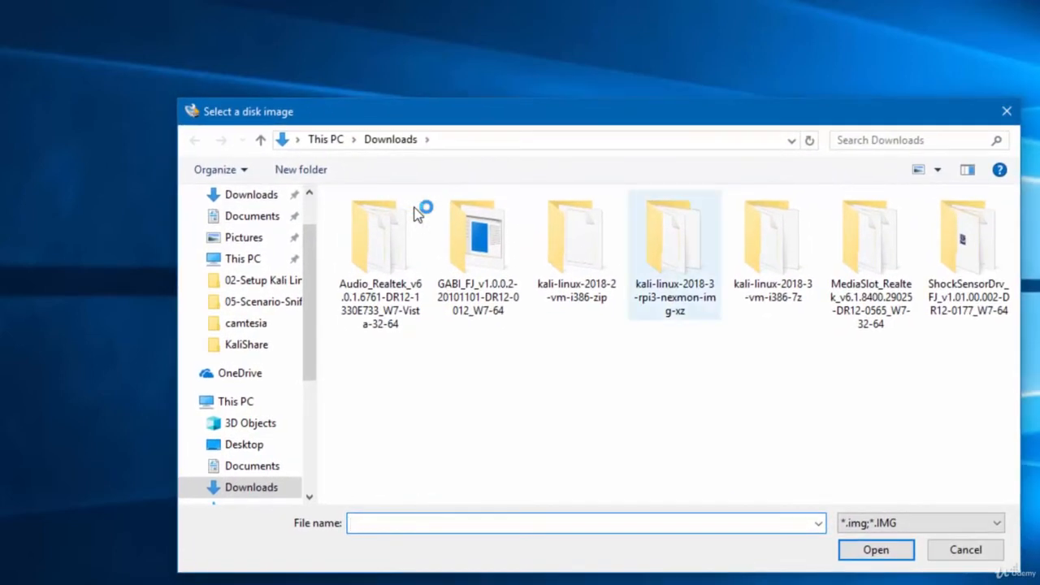
pyautogui.moveTo(675, 244)
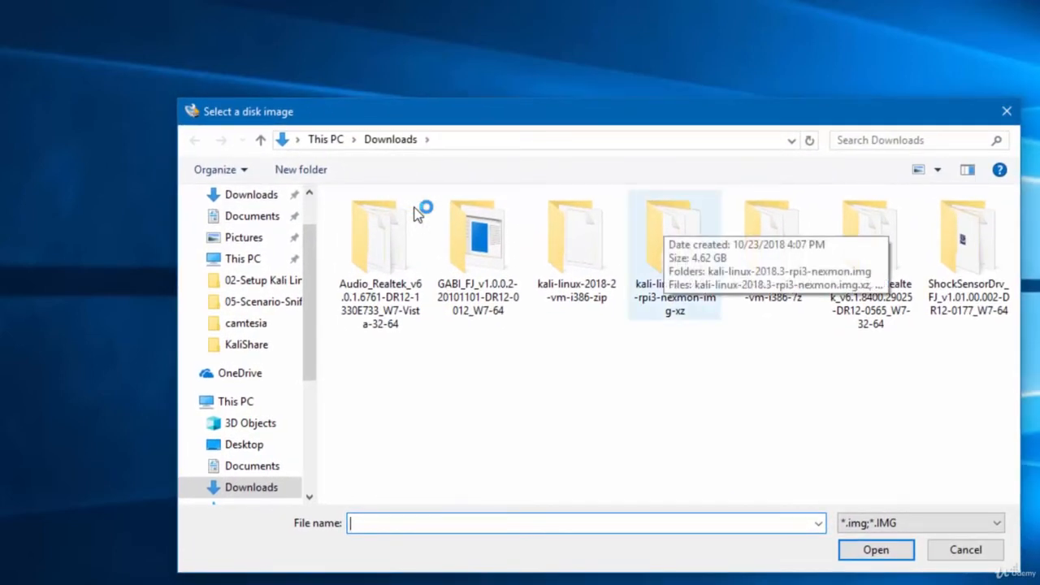
pyautogui.doubleClick(675, 235)
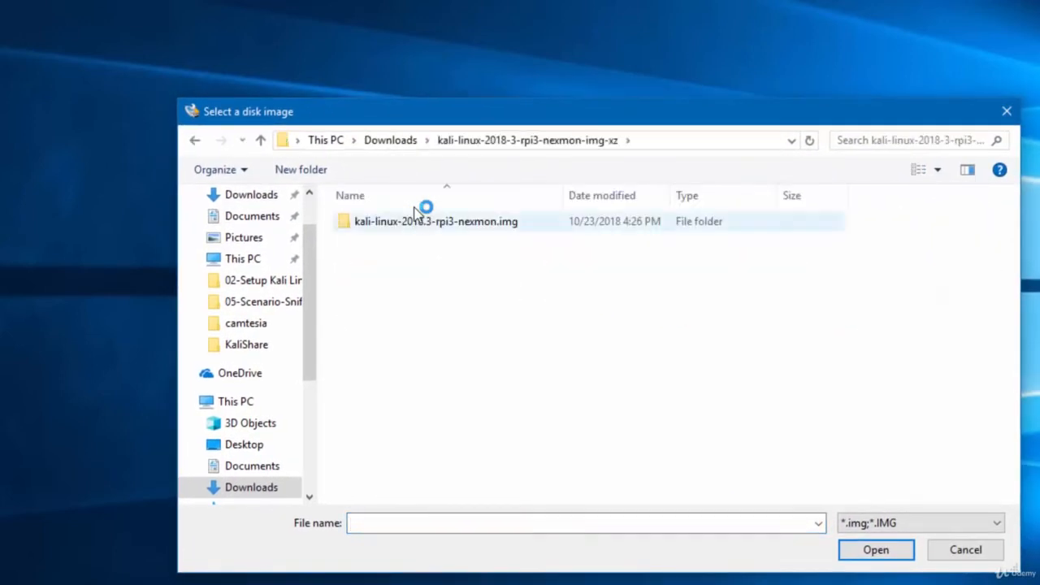
pyautogui.moveTo(436, 221)
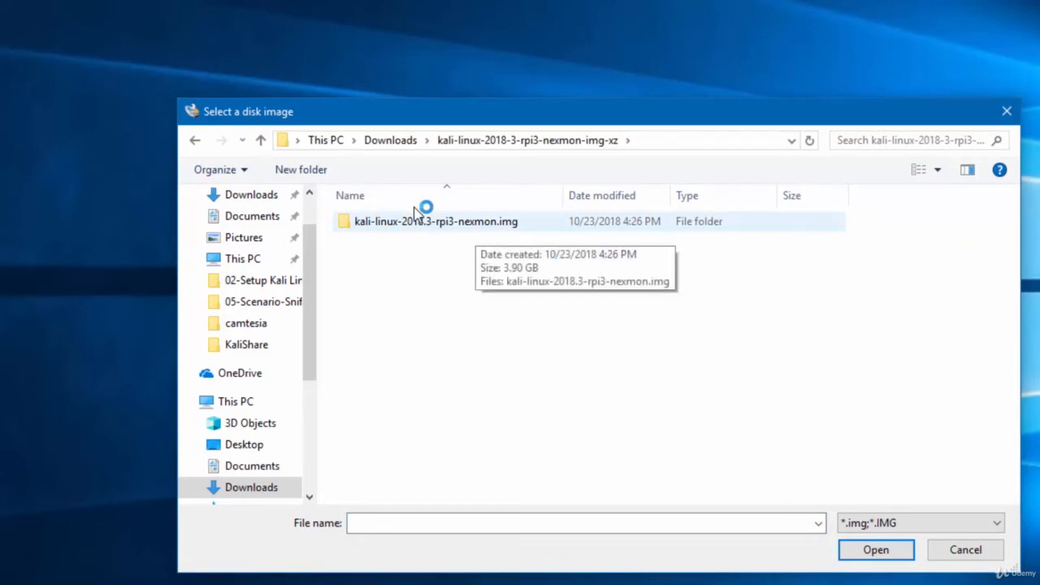
pyautogui.doubleClick(434, 221)
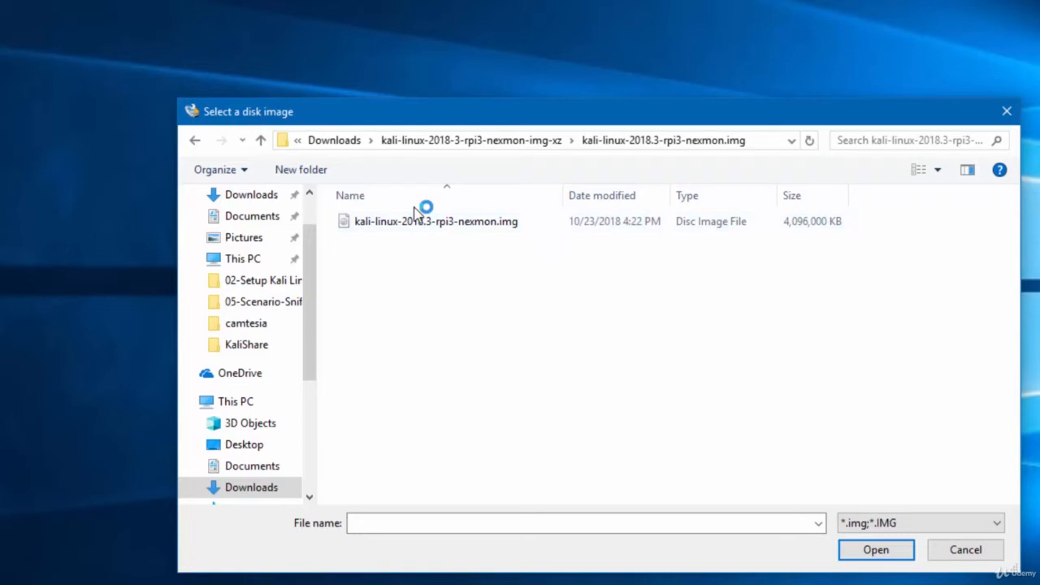
pyautogui.moveTo(435, 221)
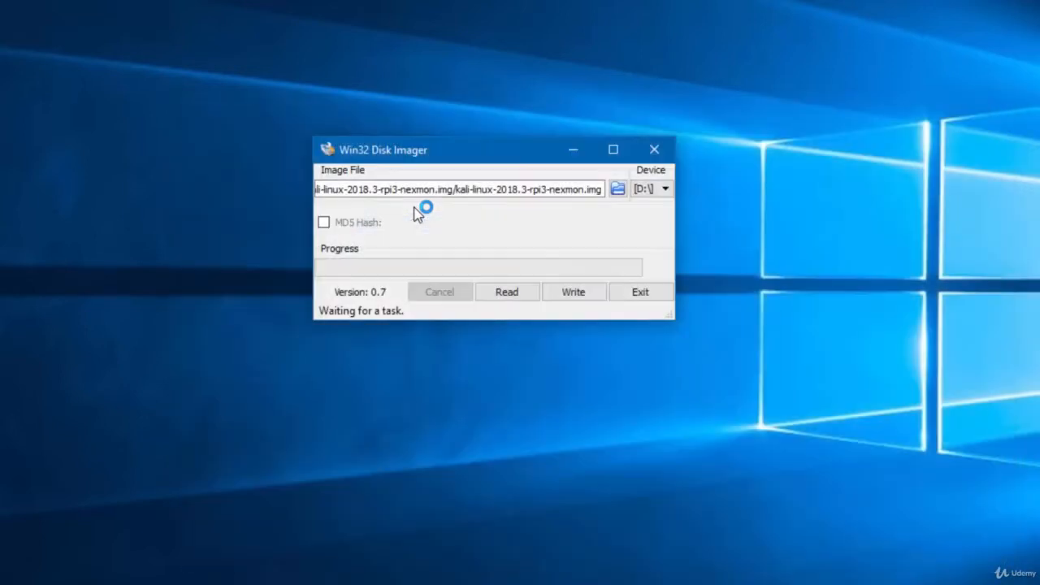
# Step: Write the Kali Linux image to drive D:, confirming the overwrite
pyautogui.click(573, 292)
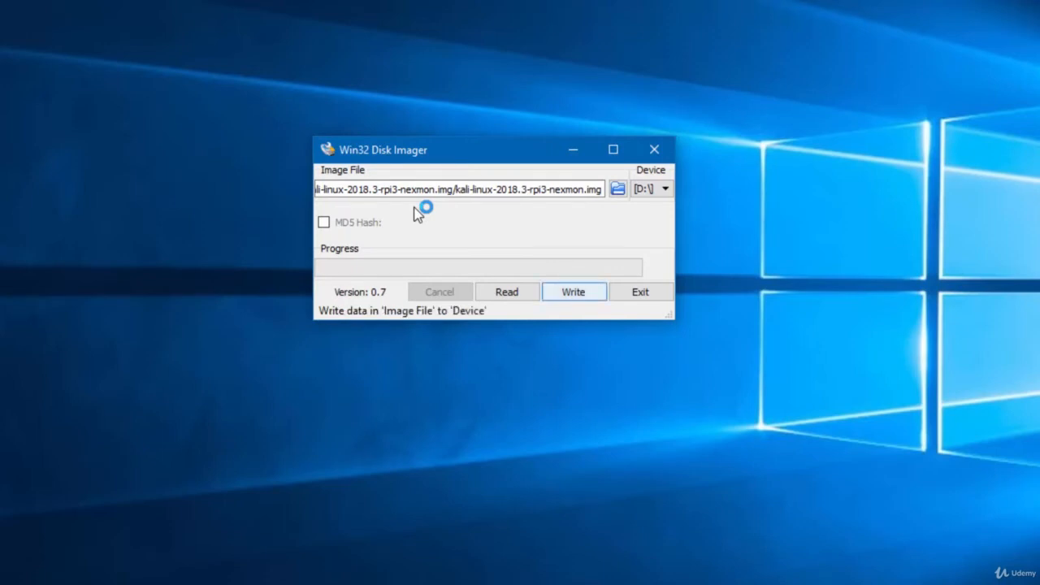
pyautogui.click(573, 292)
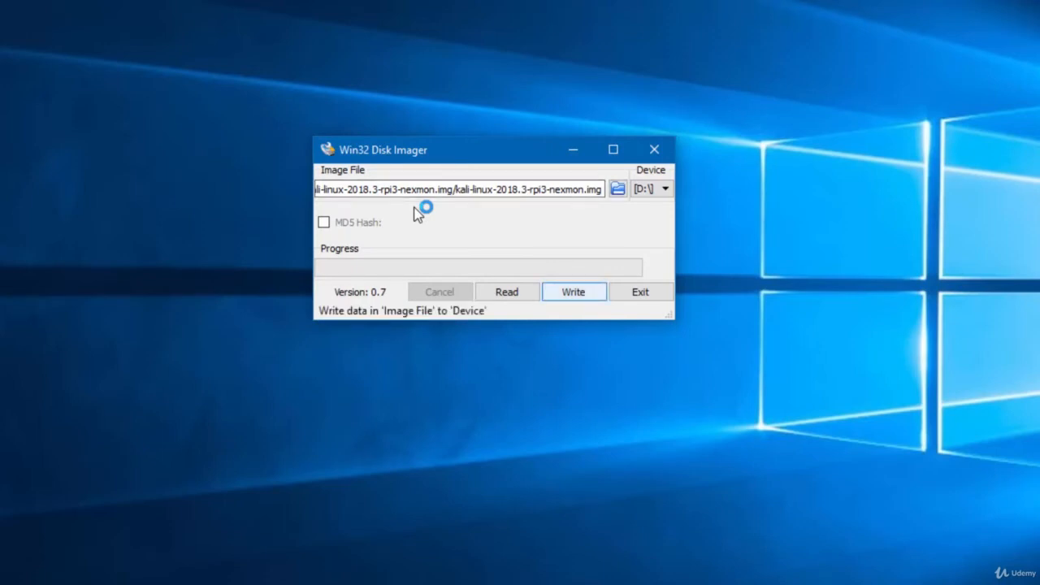
pyautogui.click(573, 292)
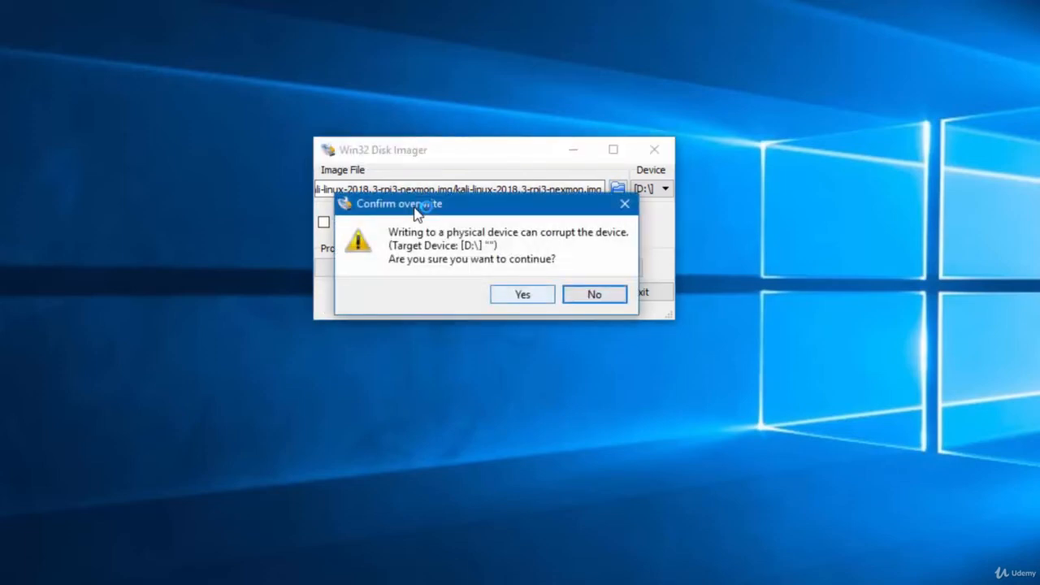
pyautogui.click(522, 294)
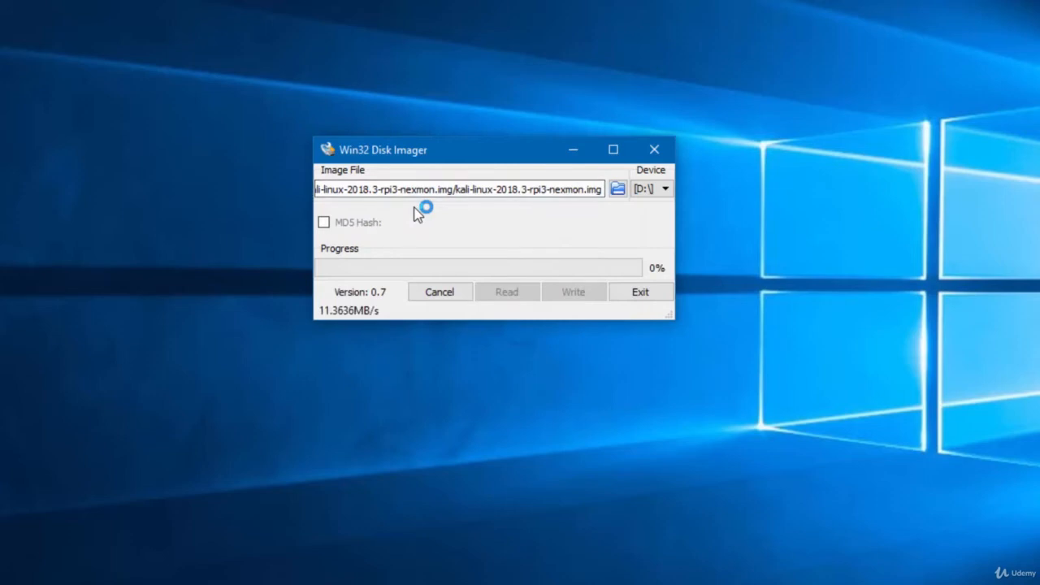